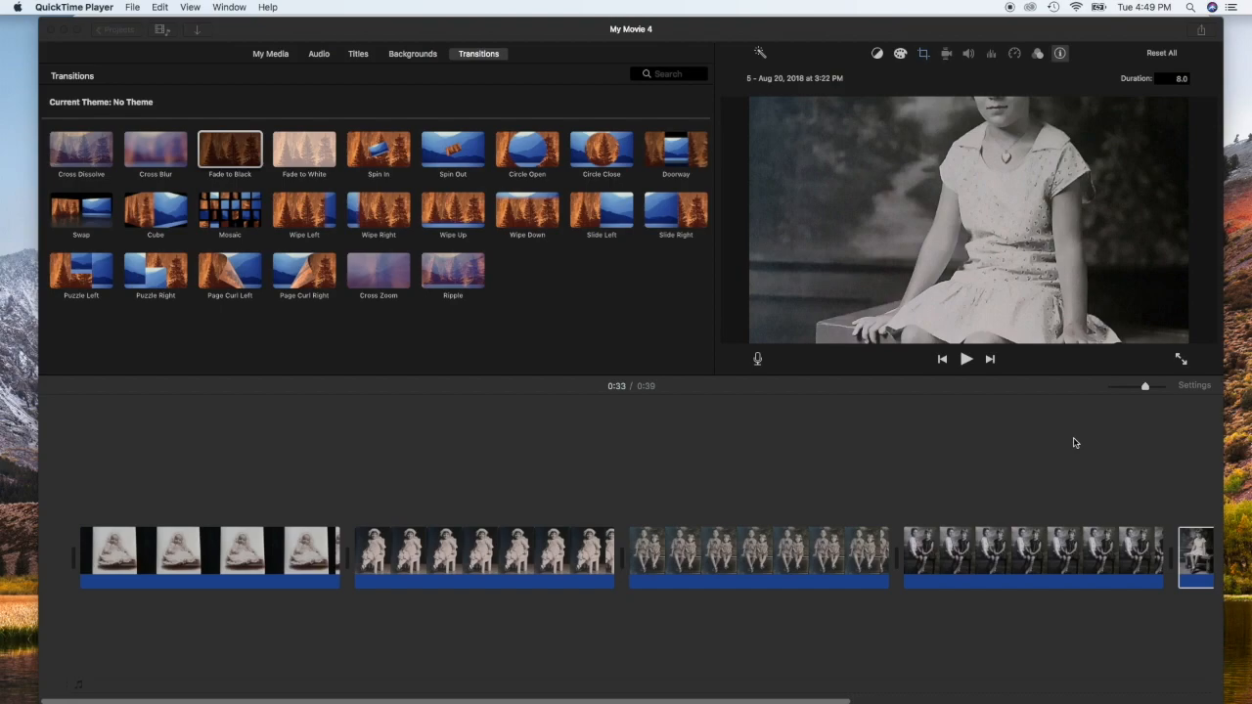
pyautogui.moveTo(904, 470)
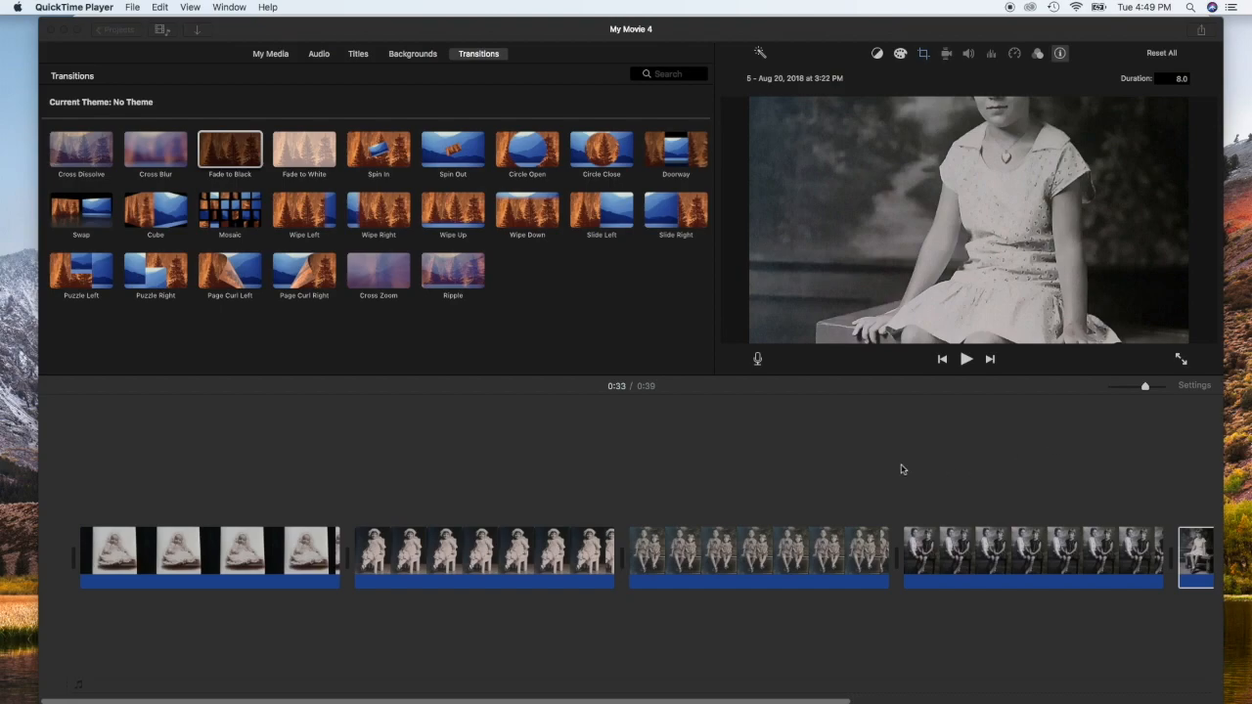
pyautogui.moveTo(826, 465)
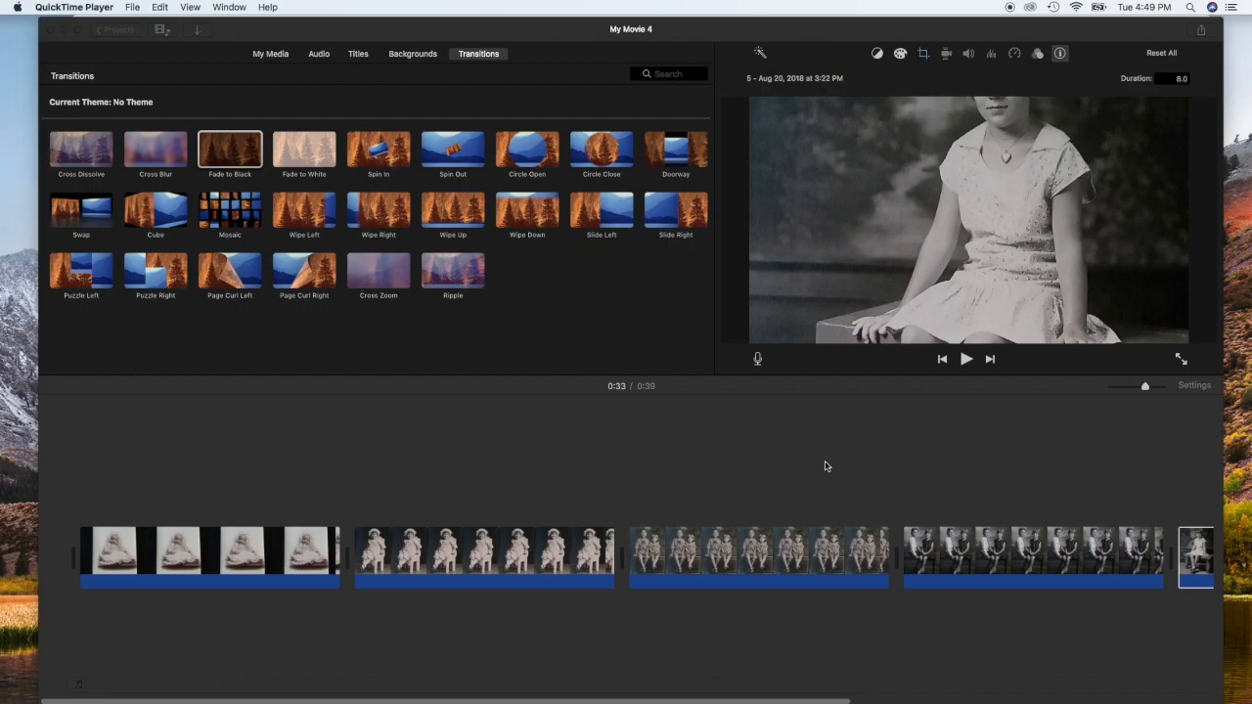
pyautogui.moveTo(716, 478)
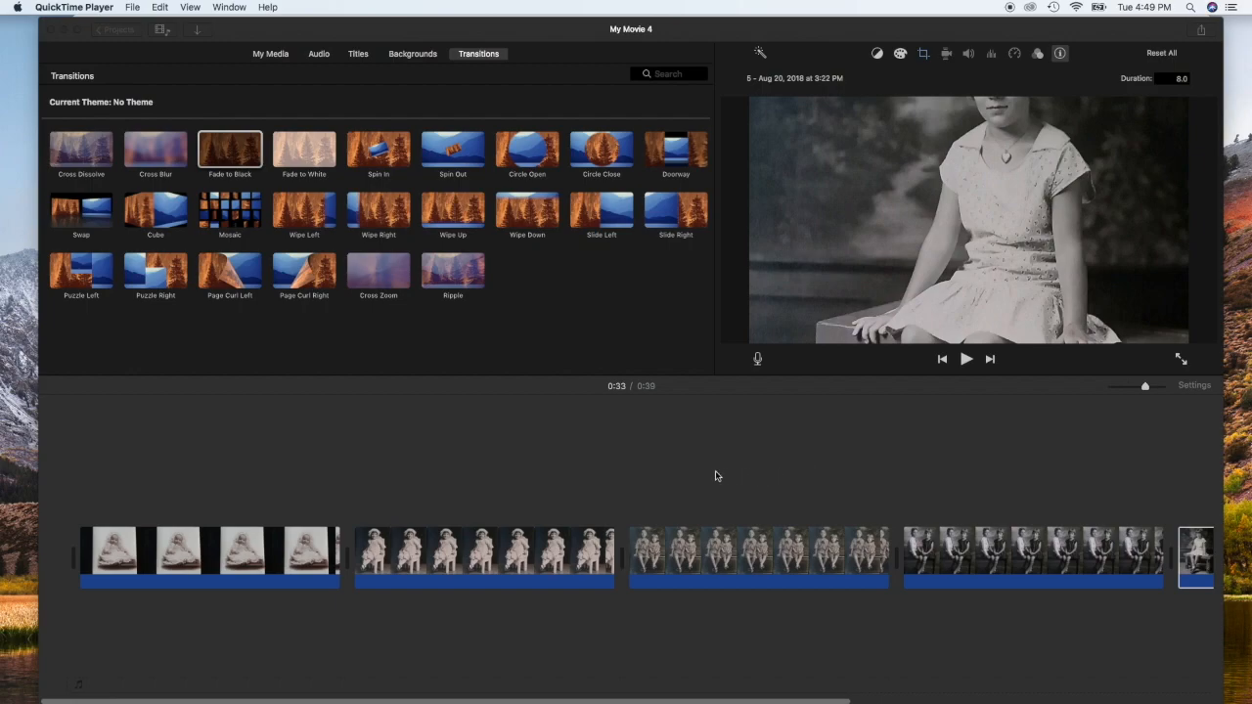
pyautogui.moveTo(517, 485)
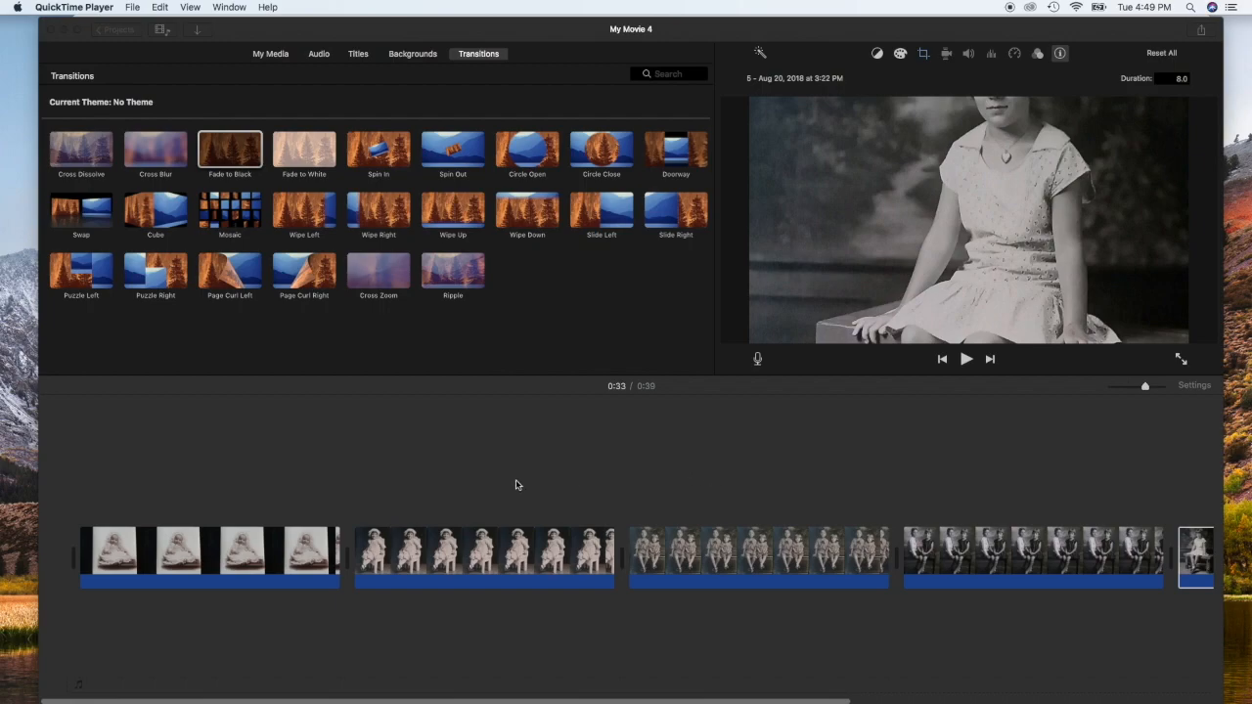
pyautogui.moveTo(427, 478)
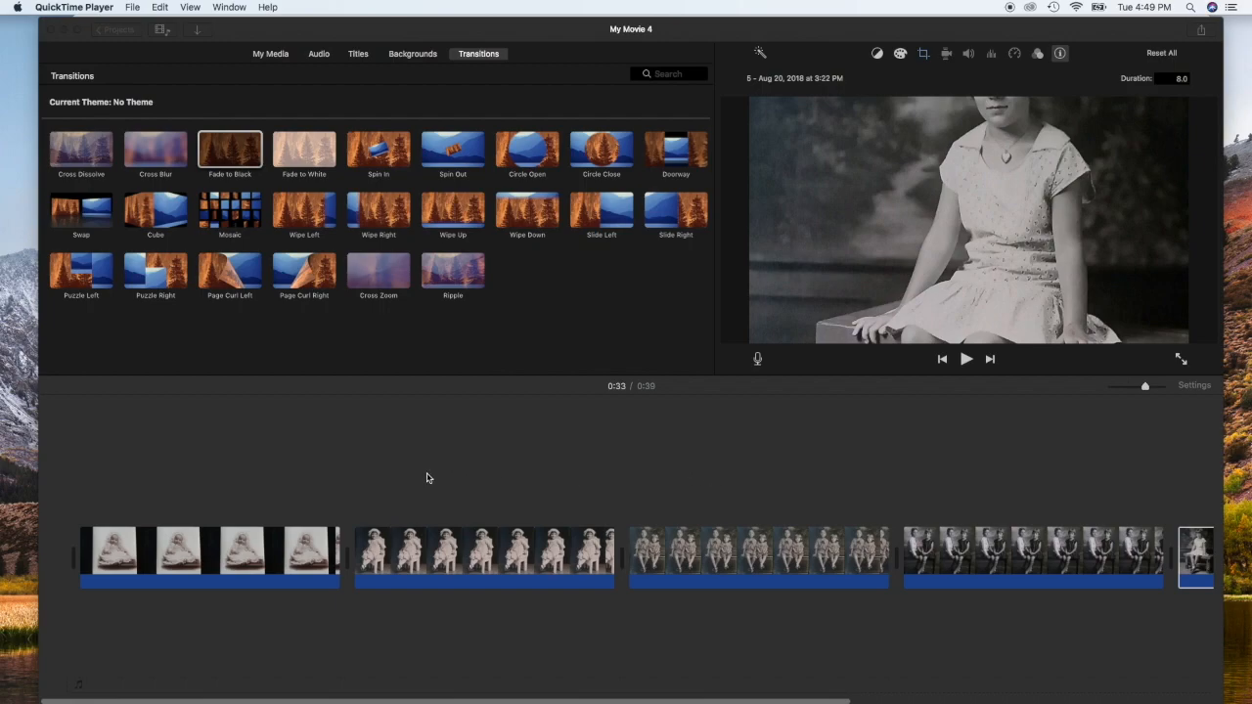
pyautogui.moveTo(918, 448)
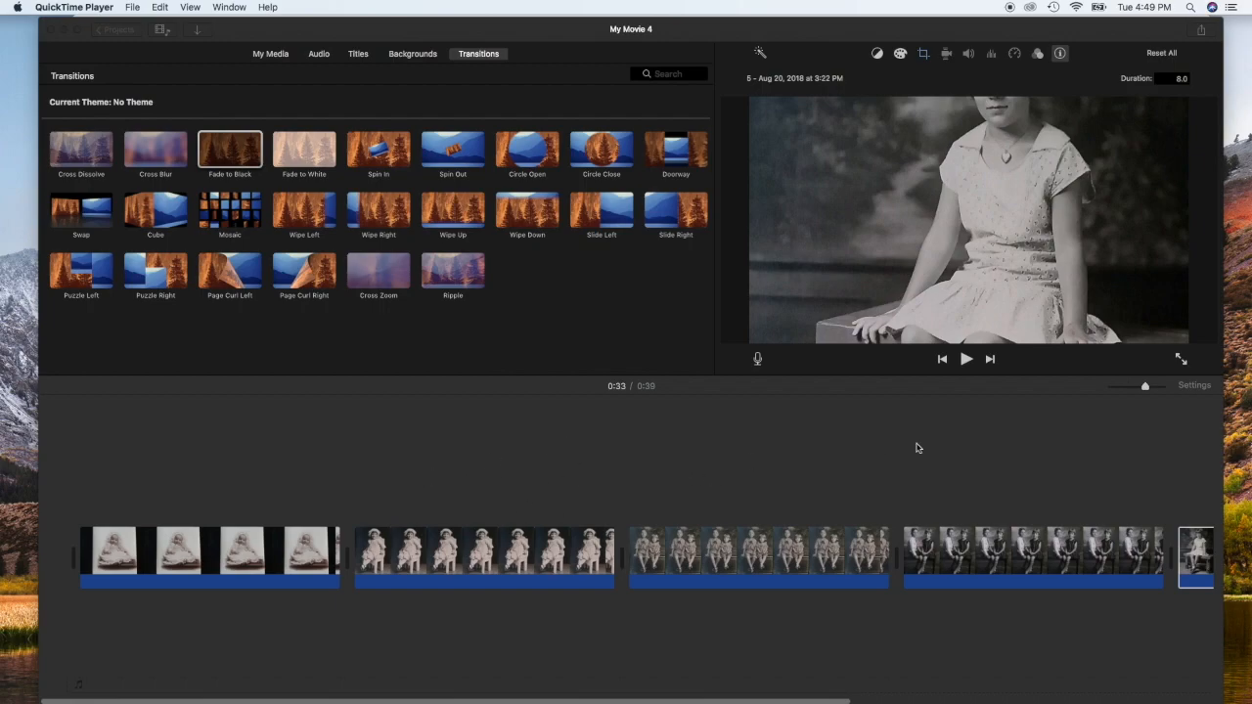
pyautogui.moveTo(493, 458)
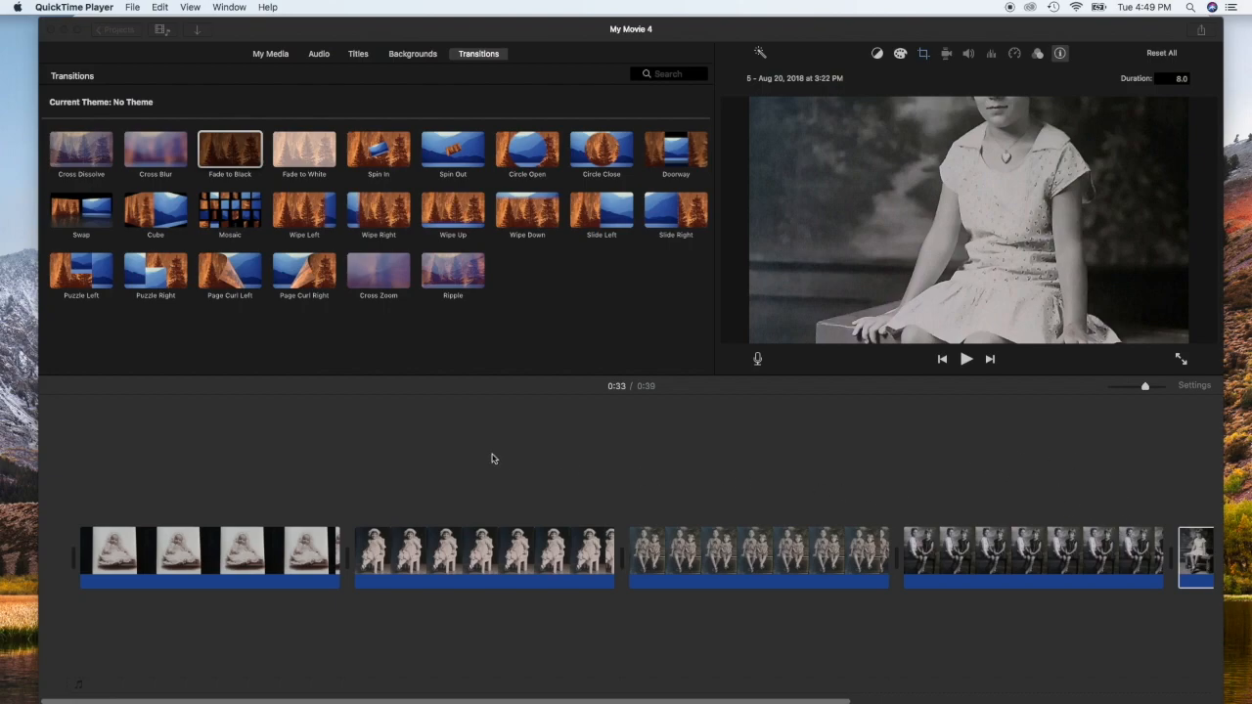
pyautogui.moveTo(442, 481)
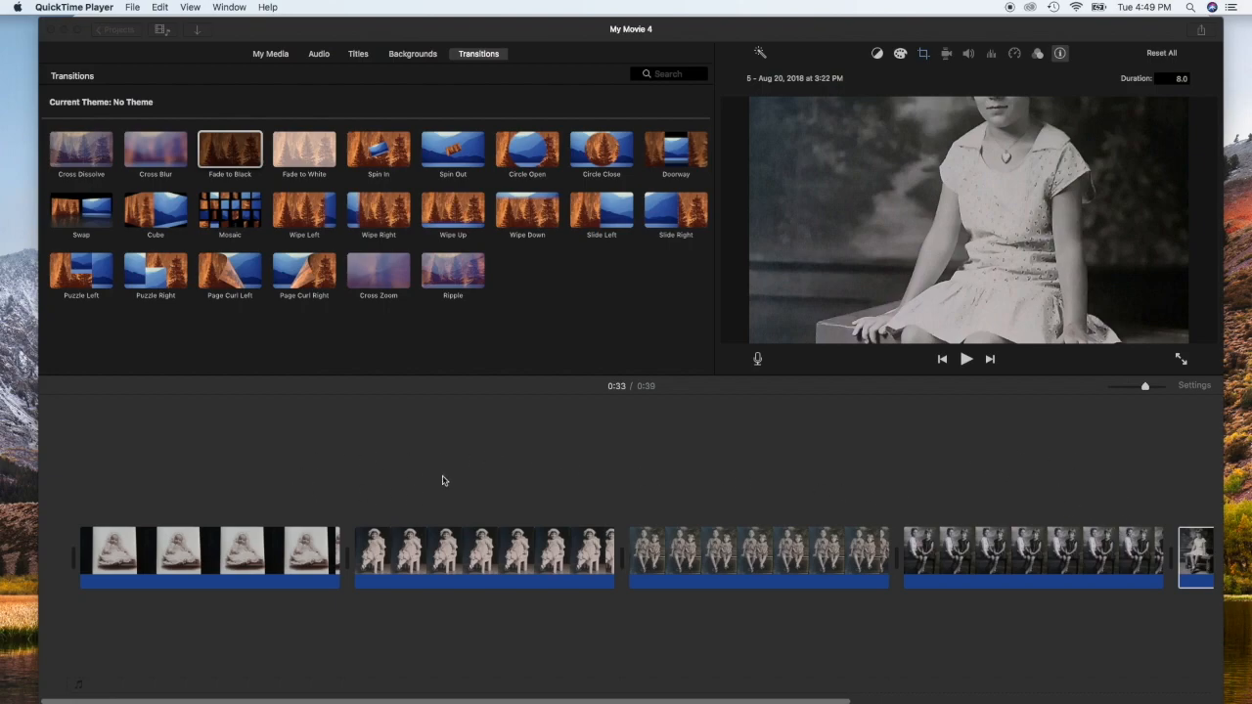
pyautogui.moveTo(974, 512)
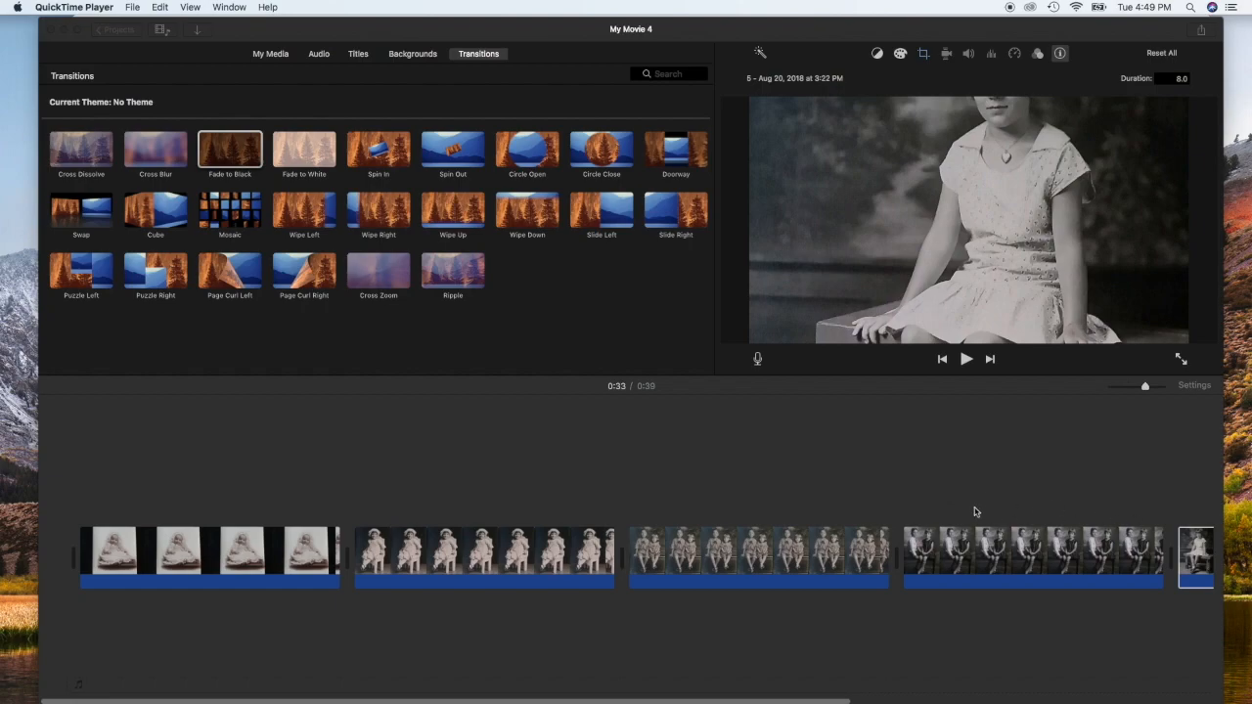
pyautogui.moveTo(763, 476)
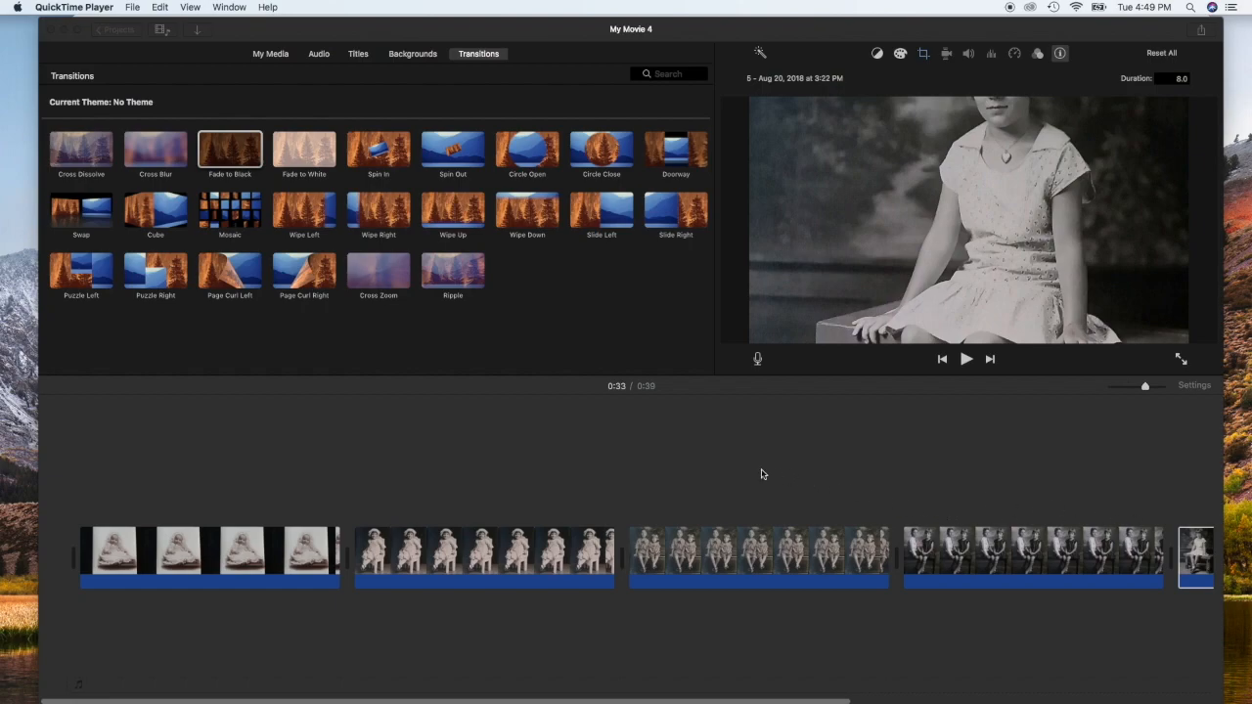
pyautogui.moveTo(369, 501)
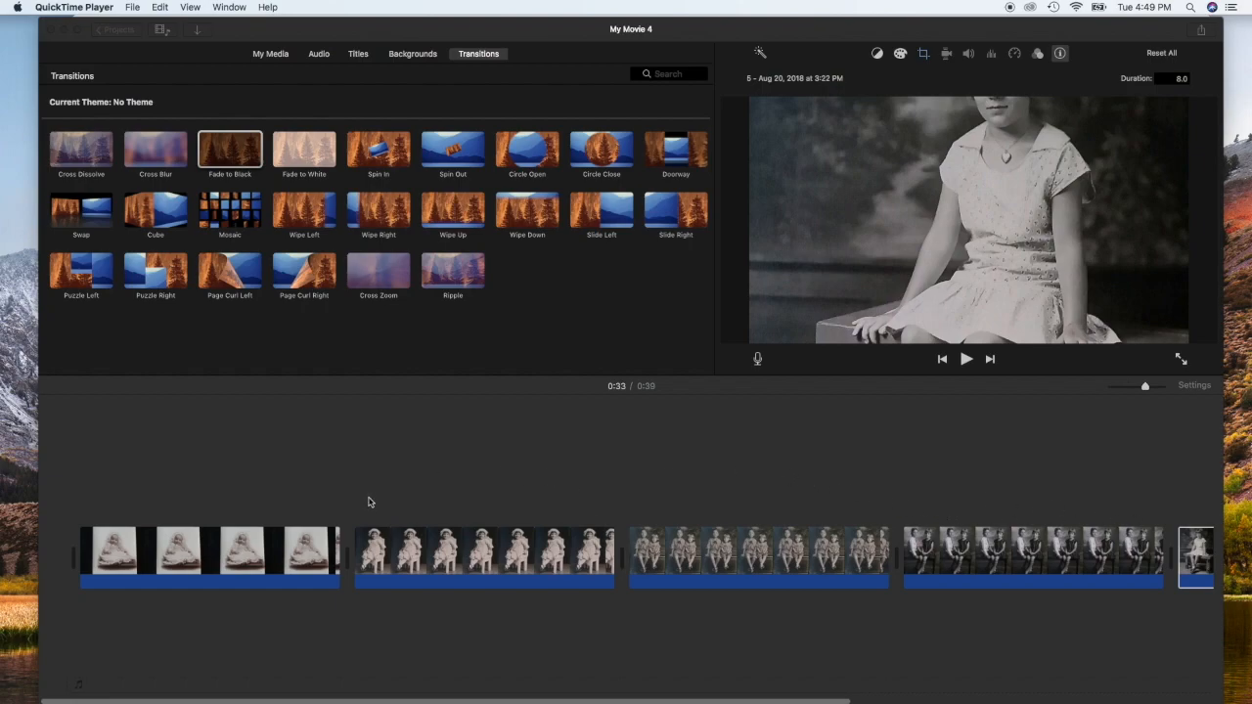
pyautogui.moveTo(1127, 458)
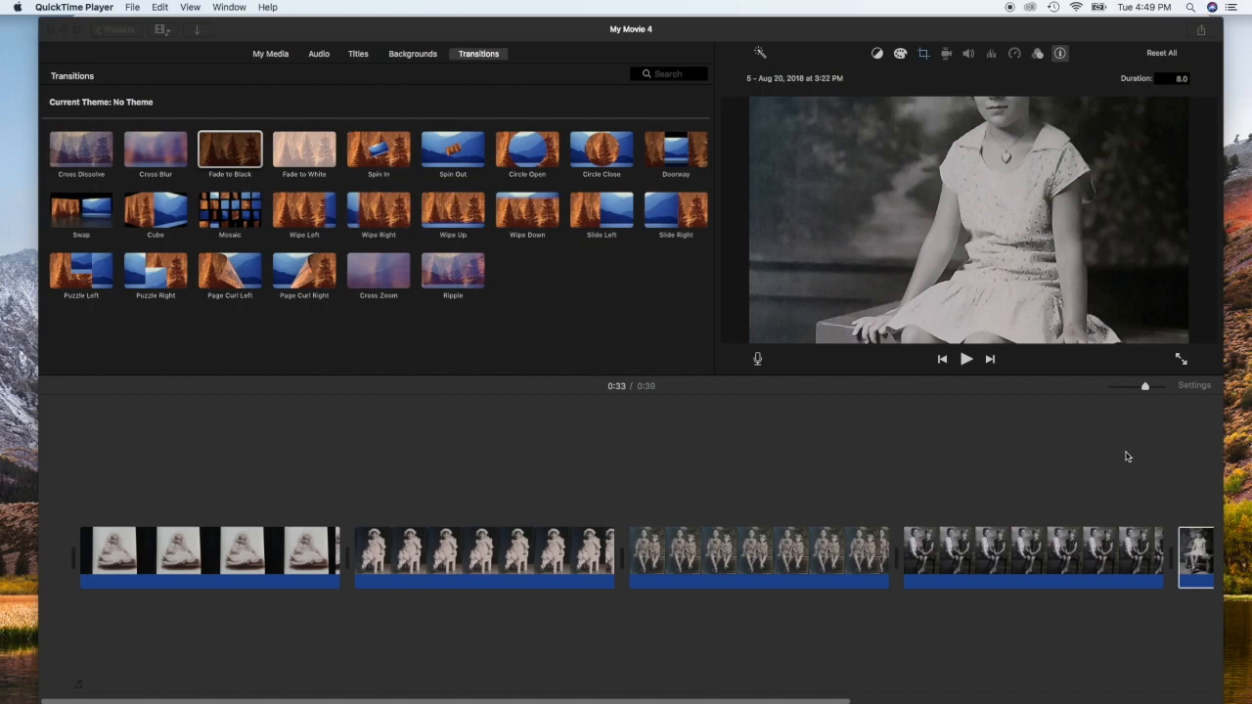
pyautogui.moveTo(665, 475)
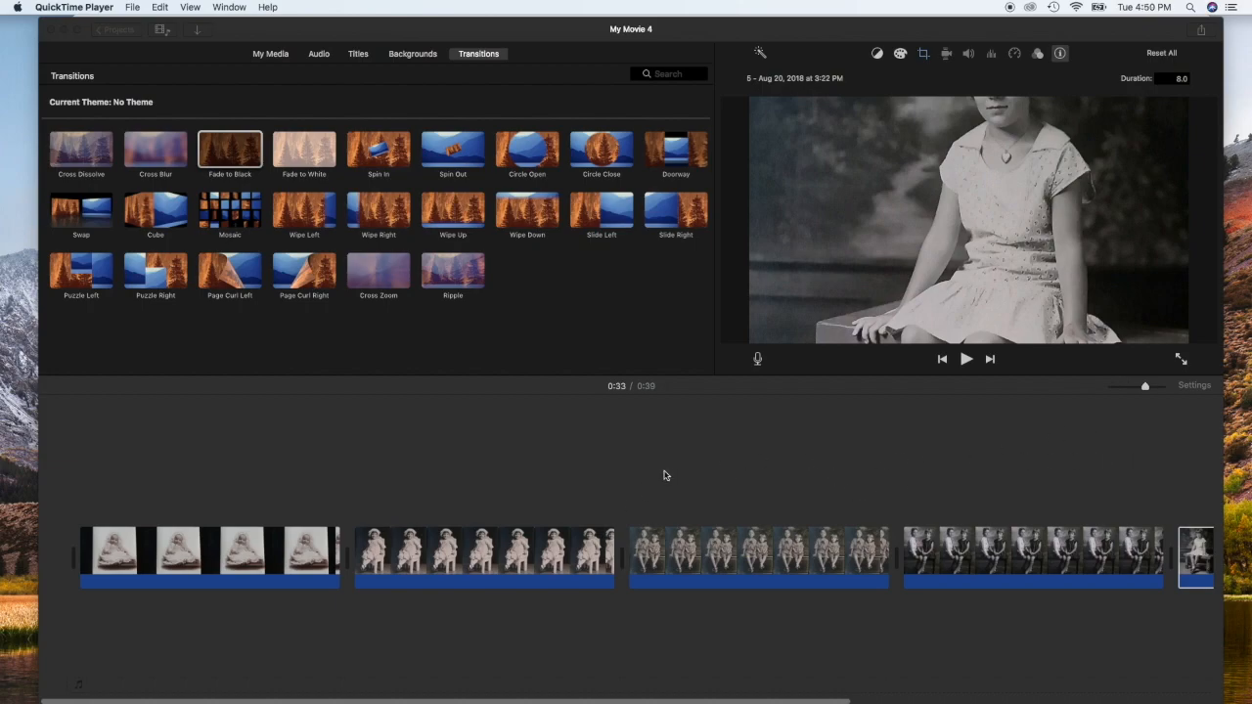
pyautogui.moveTo(538, 477)
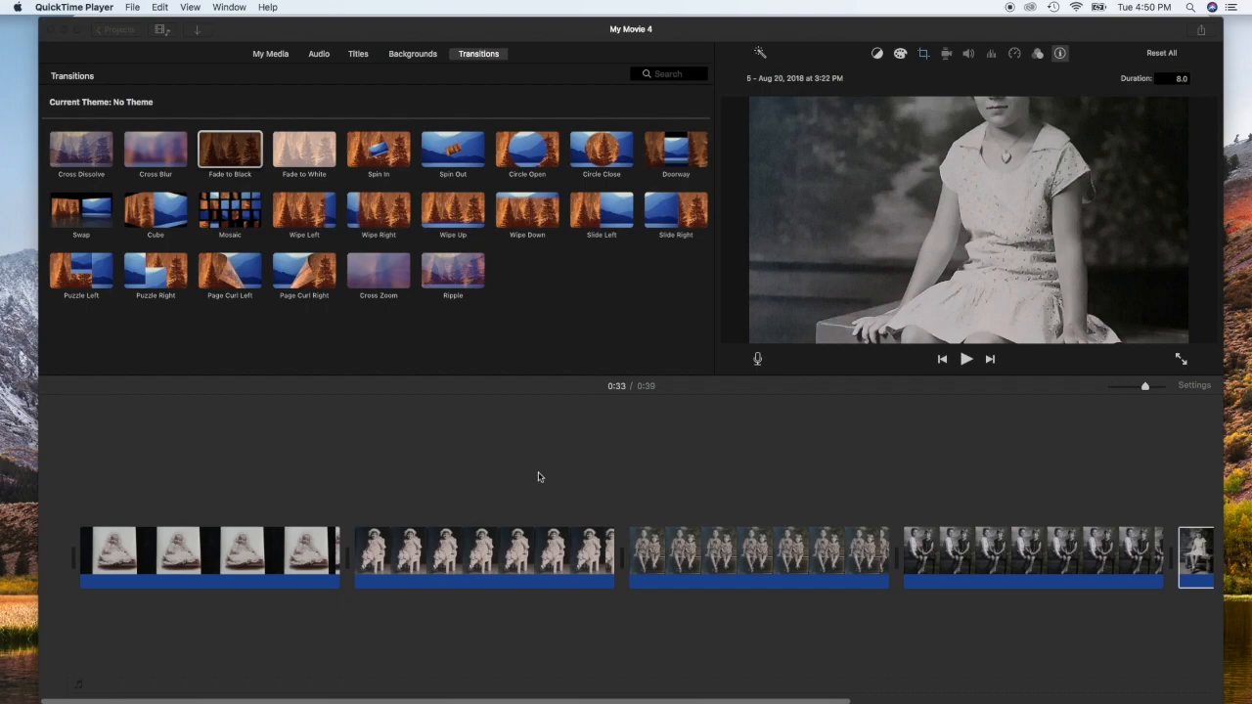
pyautogui.moveTo(587, 489)
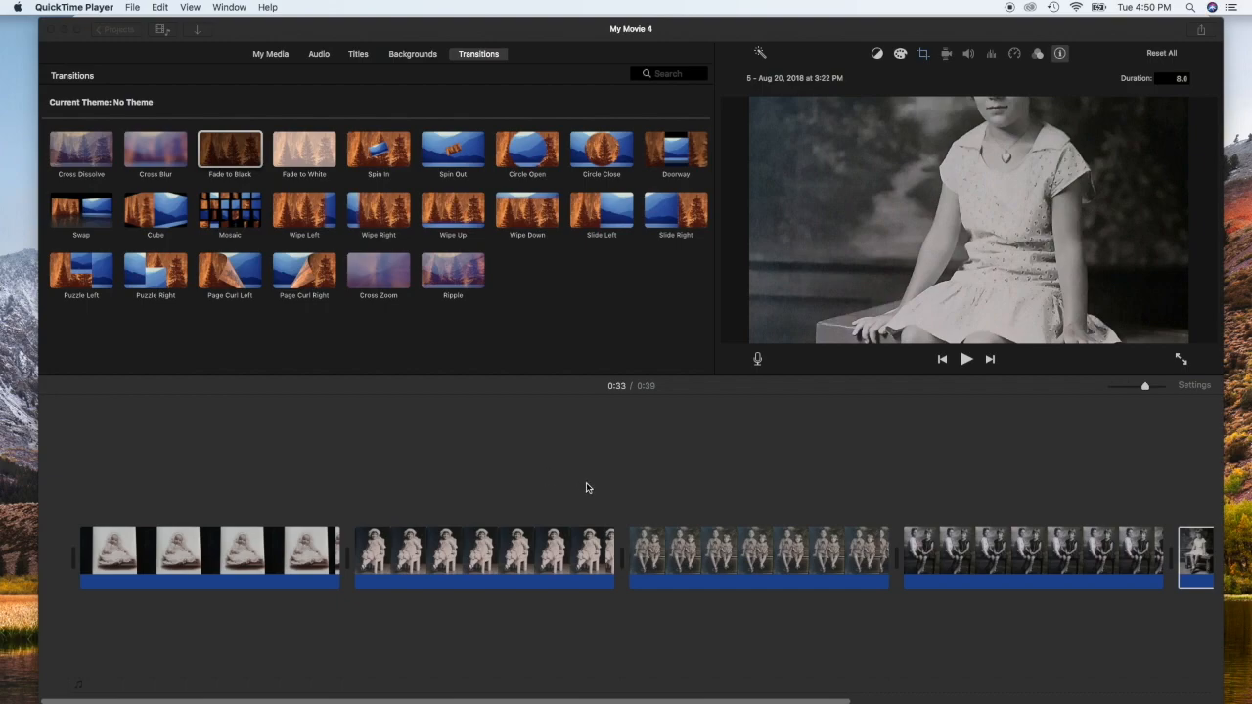
pyautogui.moveTo(616, 496)
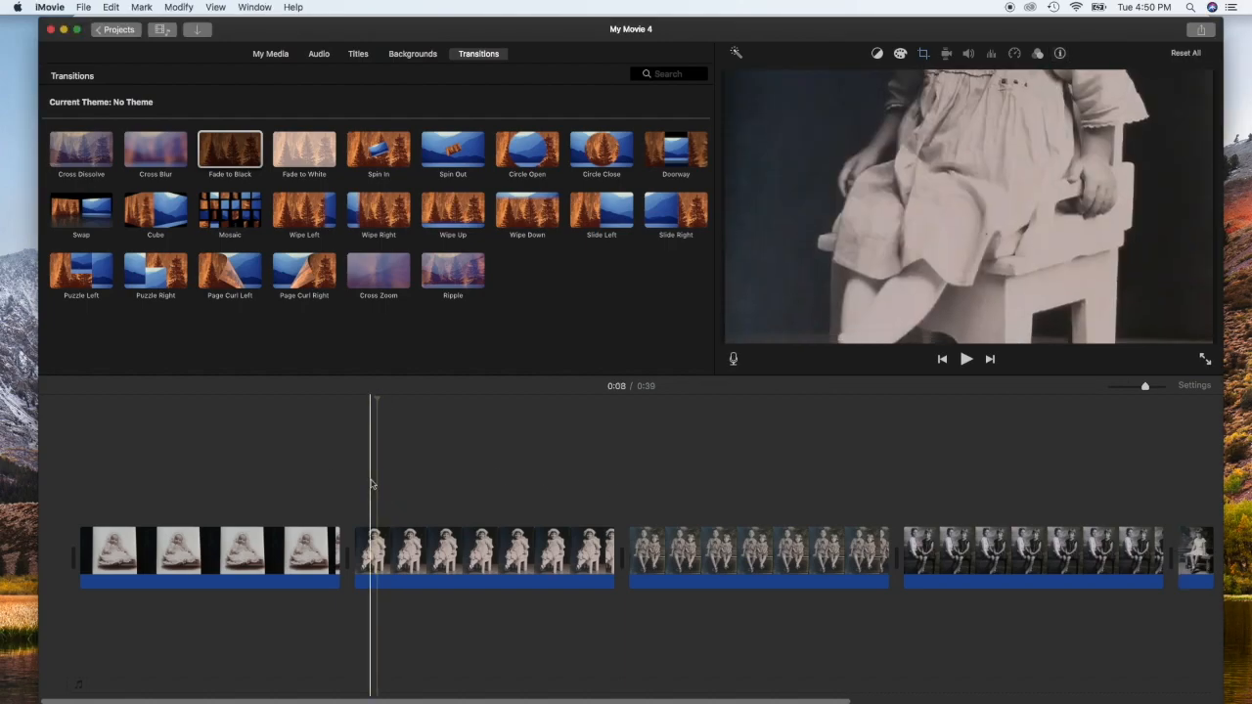
# Select all photo clips in the slideshow timeline (Cmd-A)
pyautogui.click(286, 459)
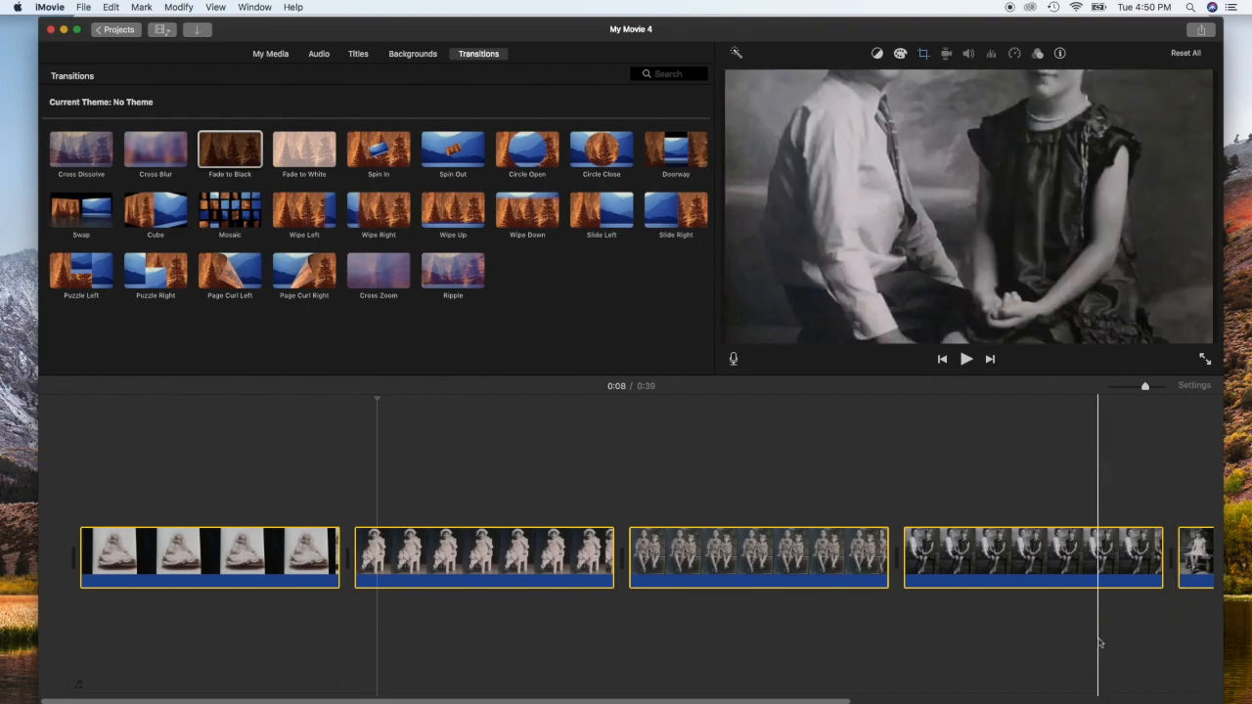
pyautogui.click(763, 476)
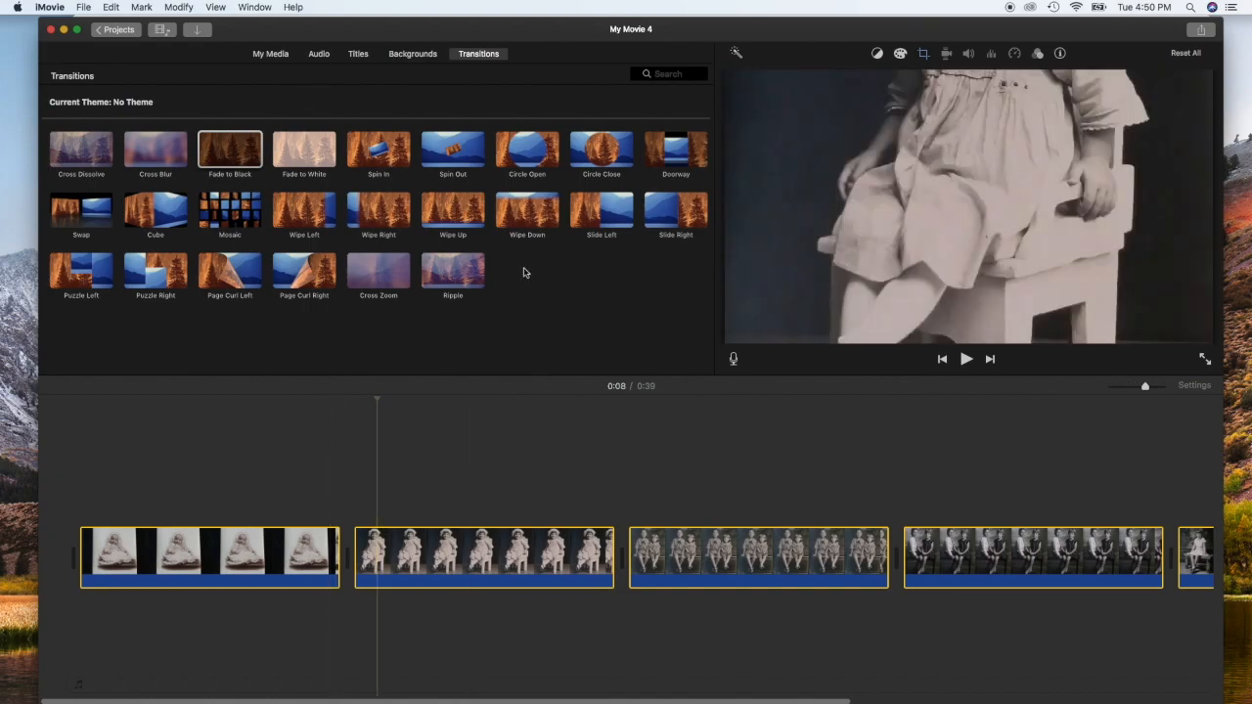
pyautogui.moveTo(349, 67)
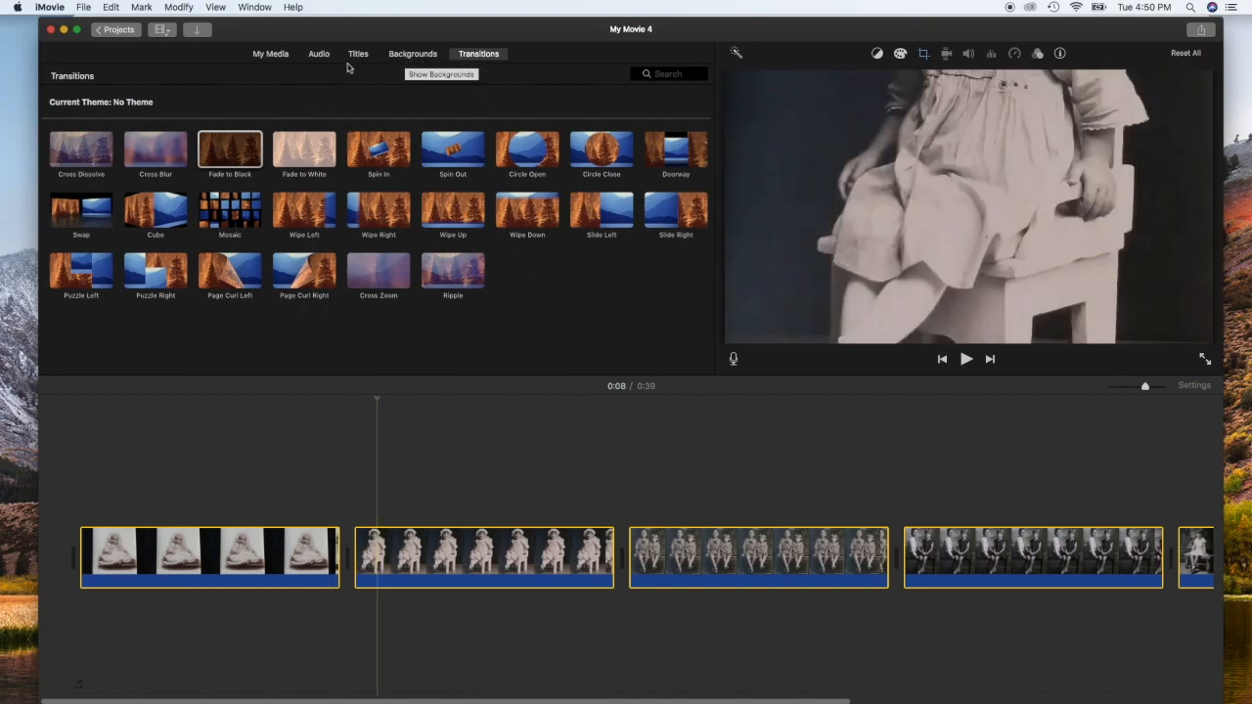
pyautogui.click(270, 55)
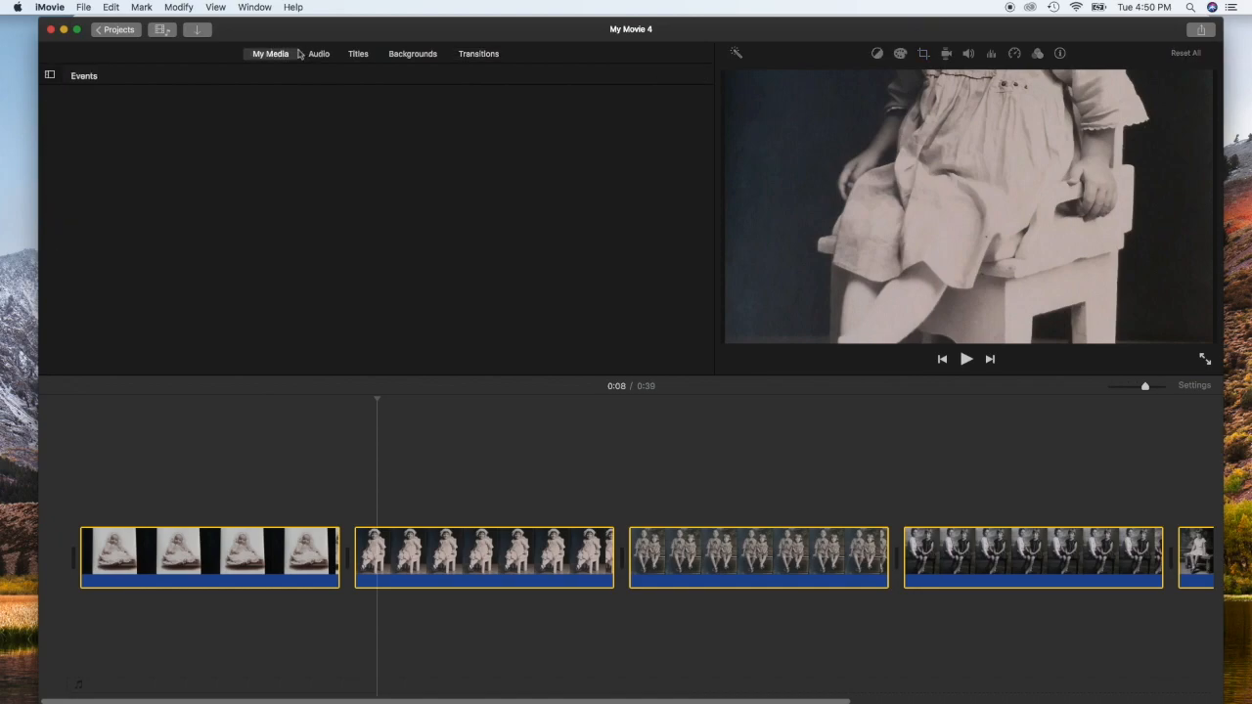
pyautogui.click(319, 55)
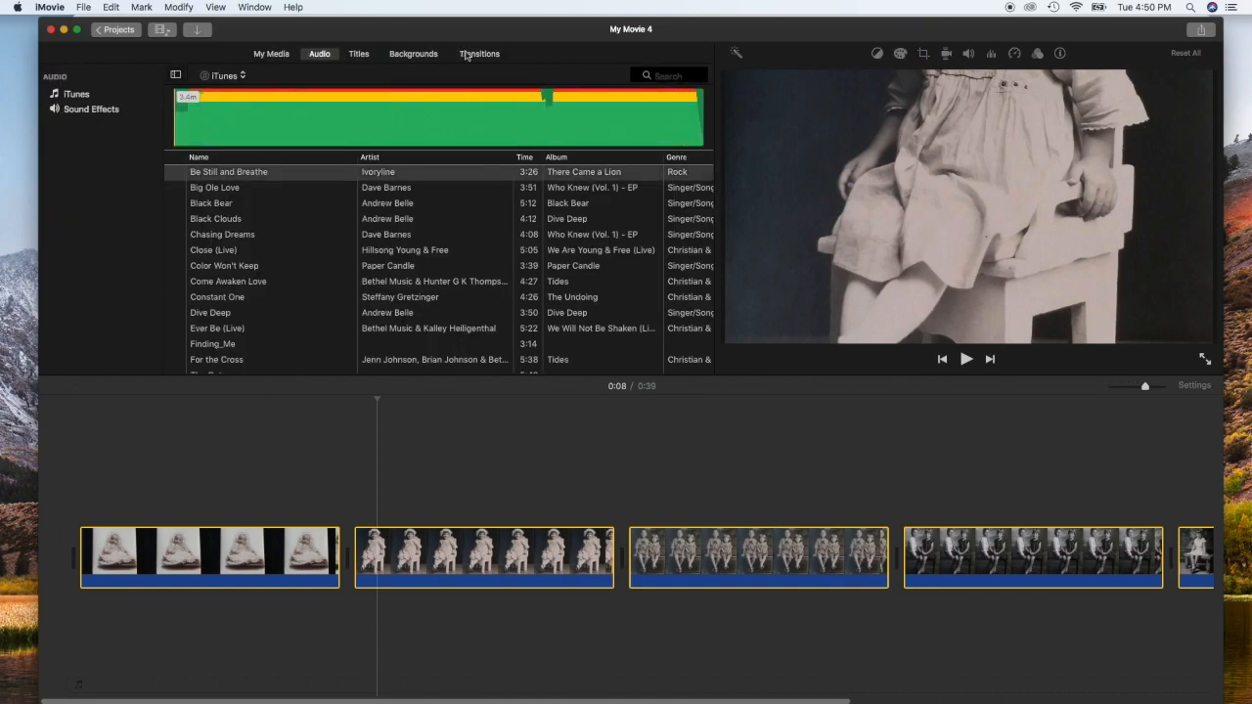
pyautogui.click(479, 55)
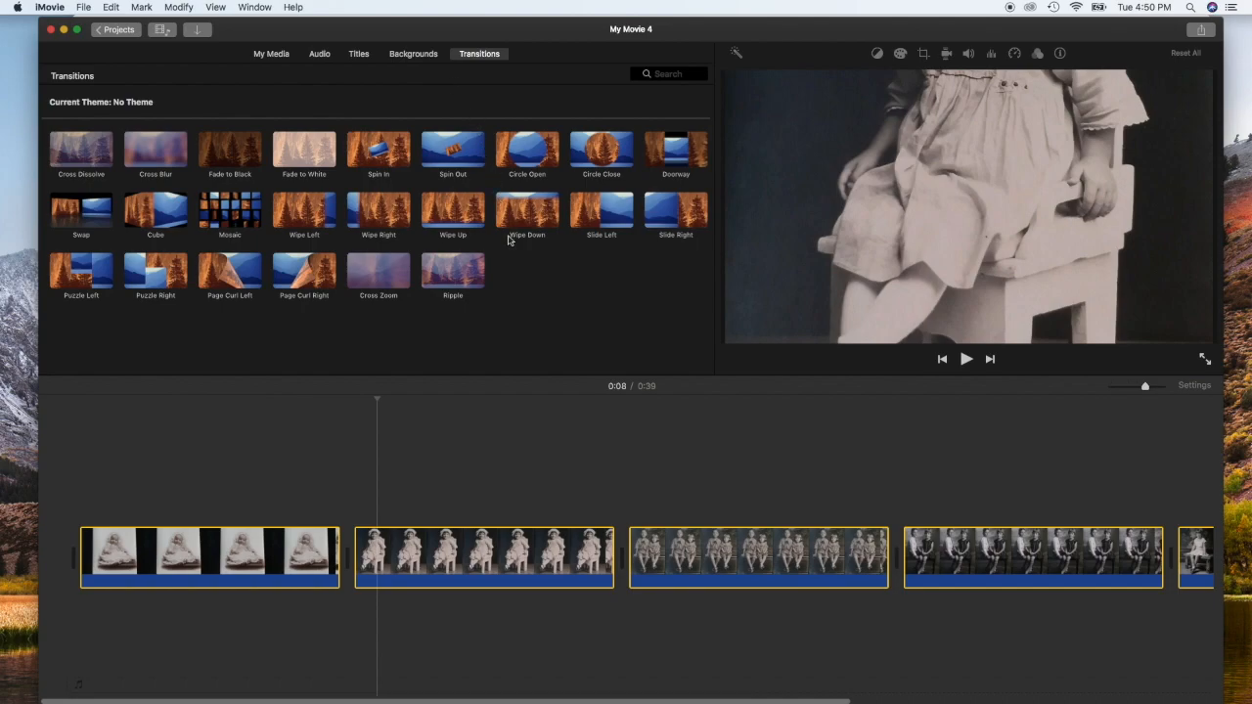
pyautogui.moveTo(264, 303)
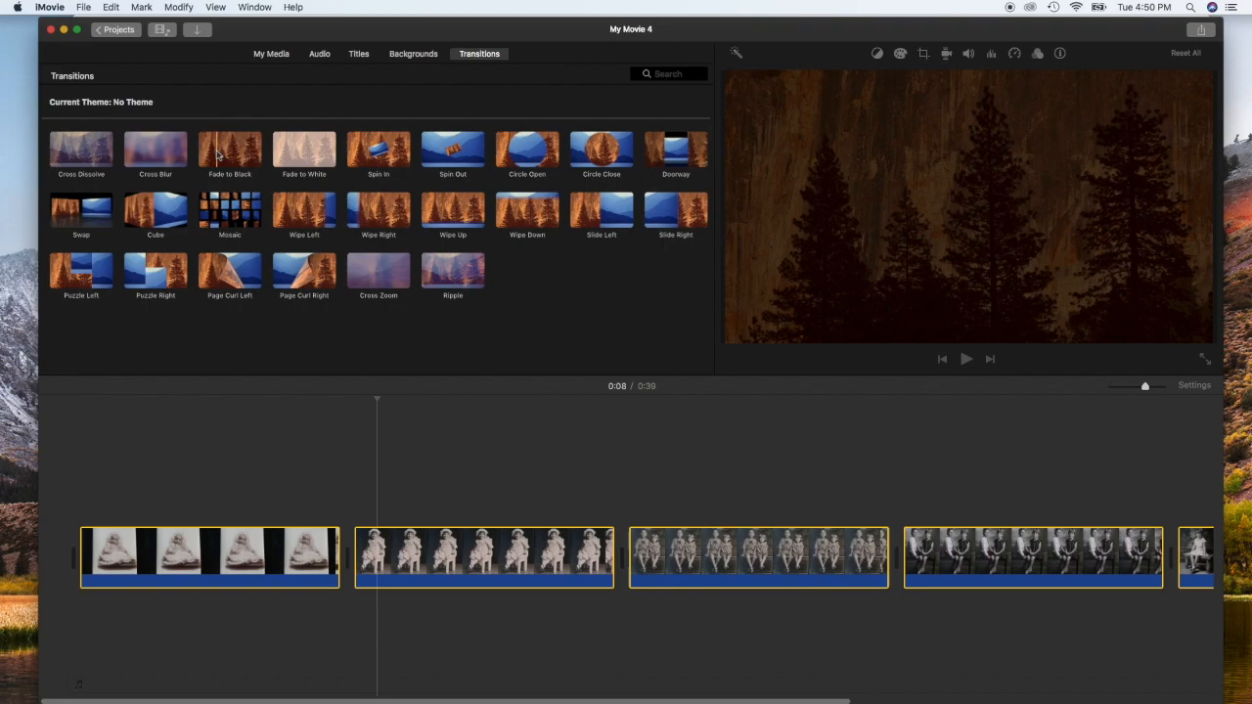
pyautogui.moveTo(229, 152)
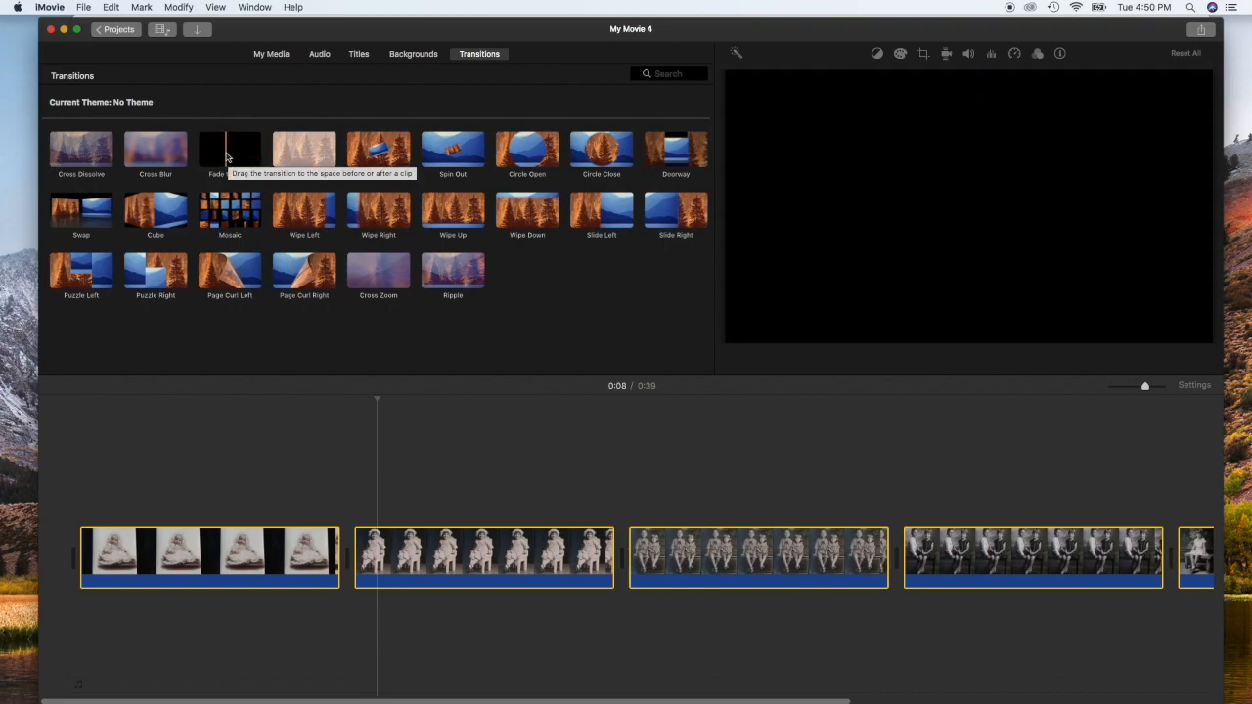
# Insert Fade to Black between all selected clips and play the slideshow from its start
pyautogui.click(229, 149)
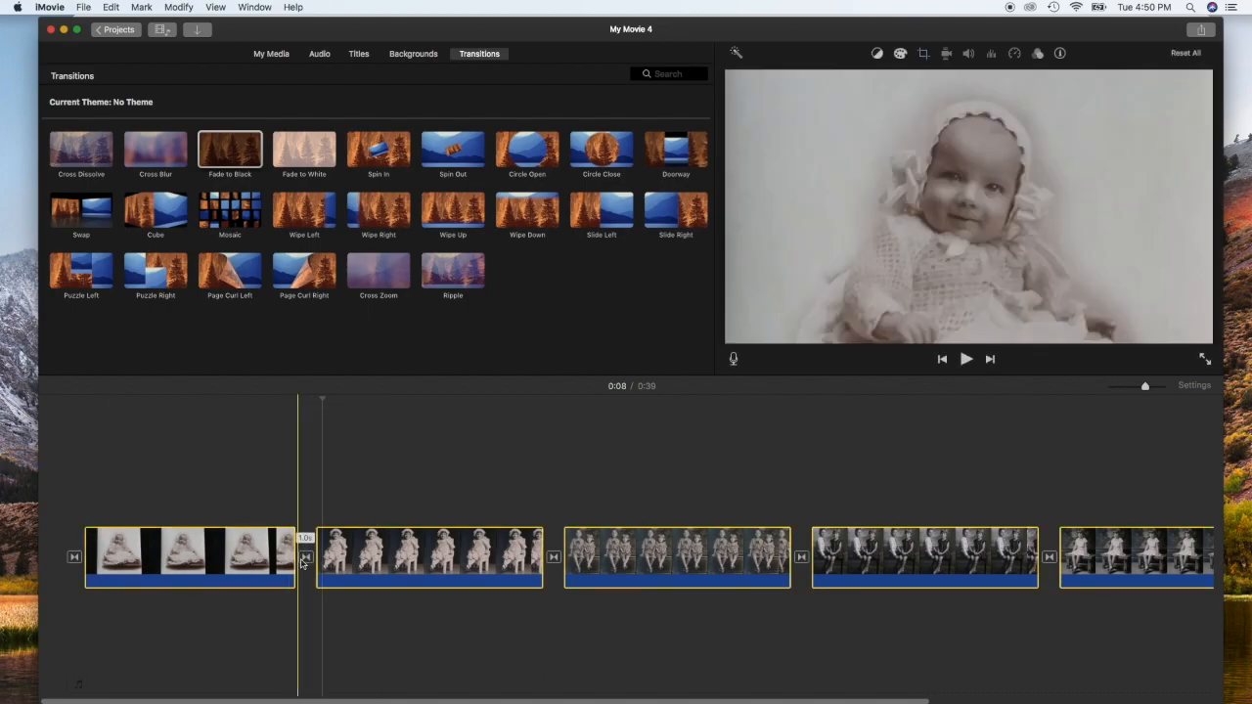
pyautogui.click(783, 558)
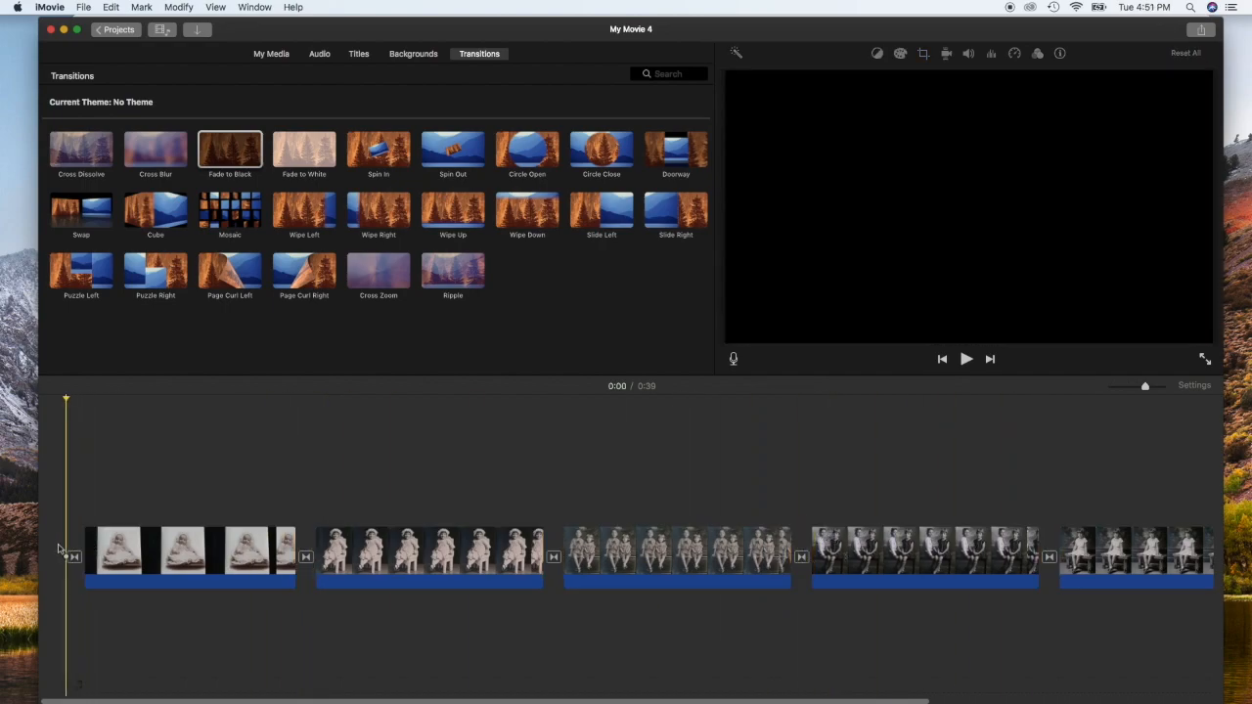
pyautogui.click(966, 360)
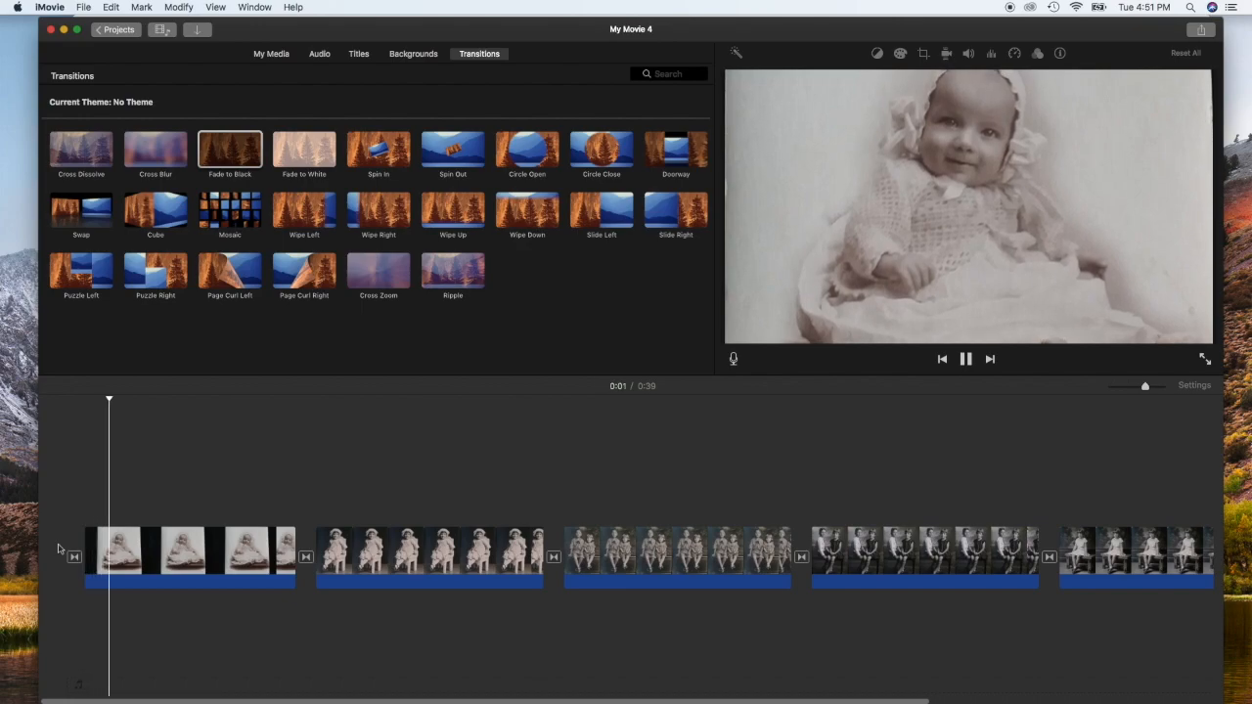